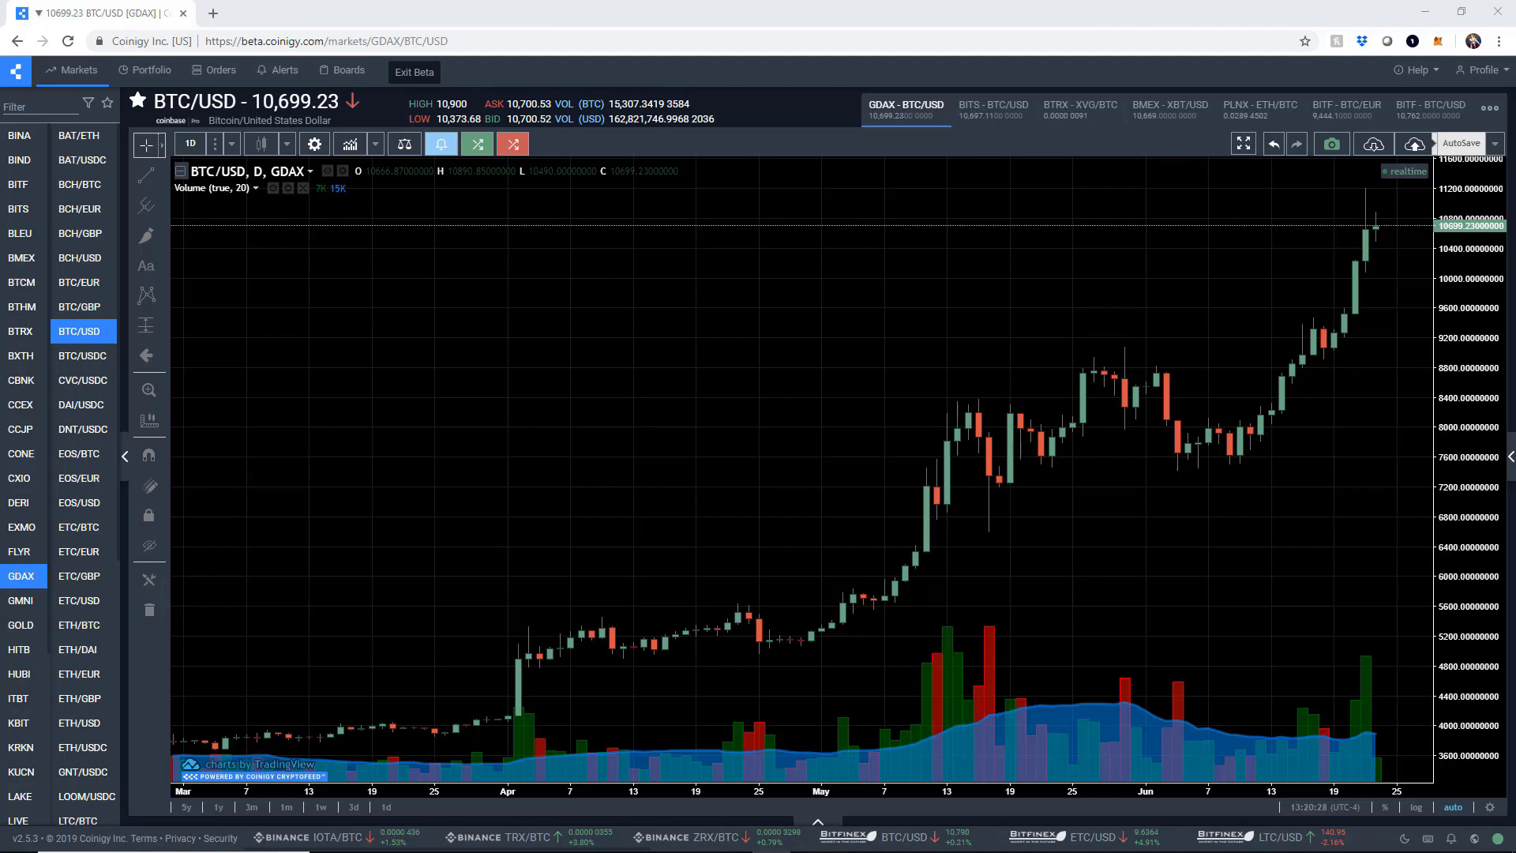
{"action": "mouse_move", "coordinate": [993, 600]}
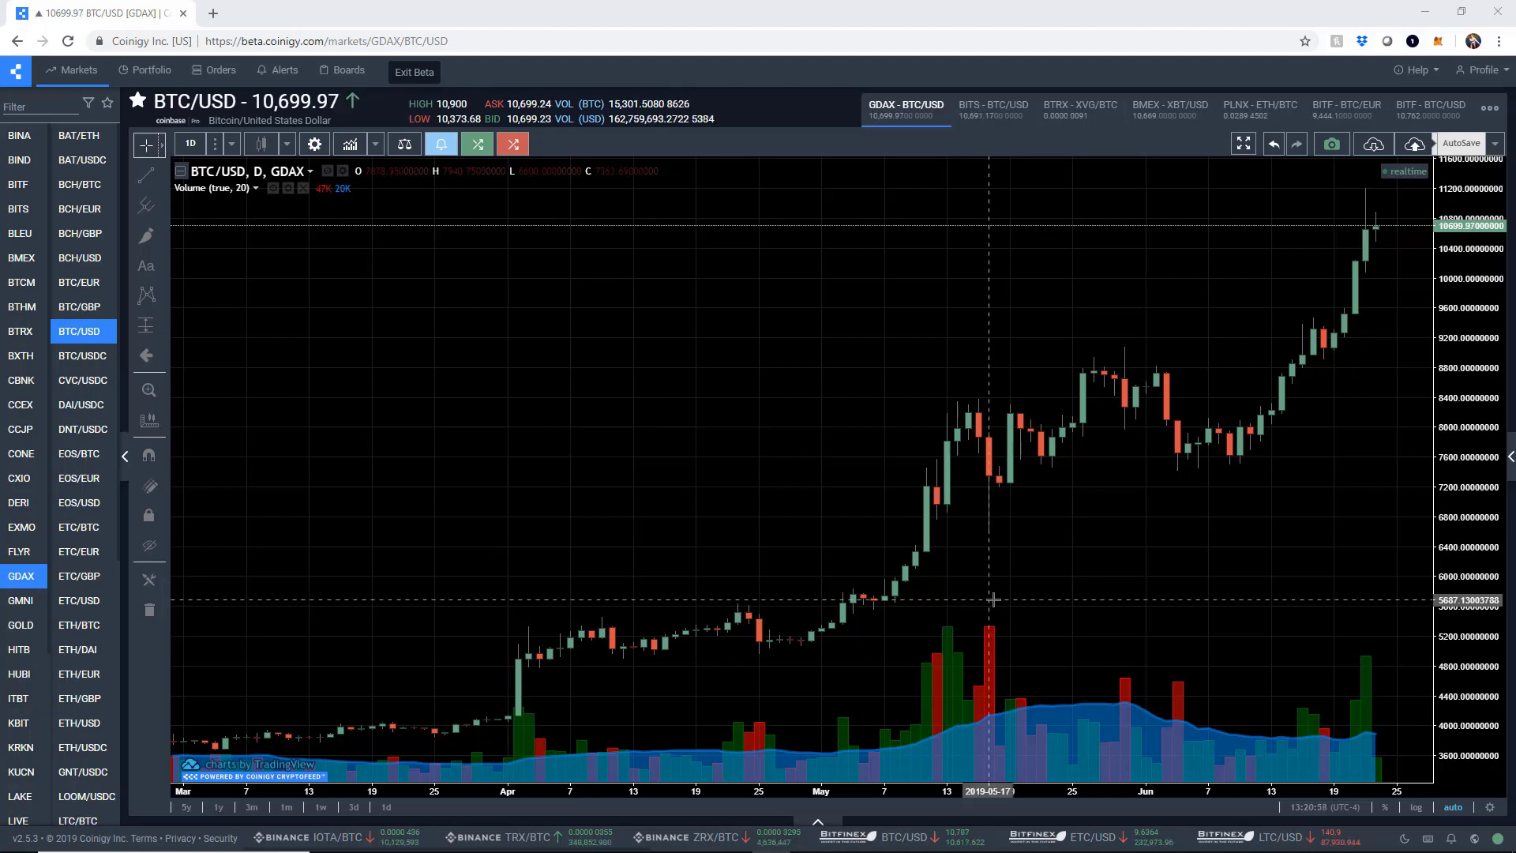